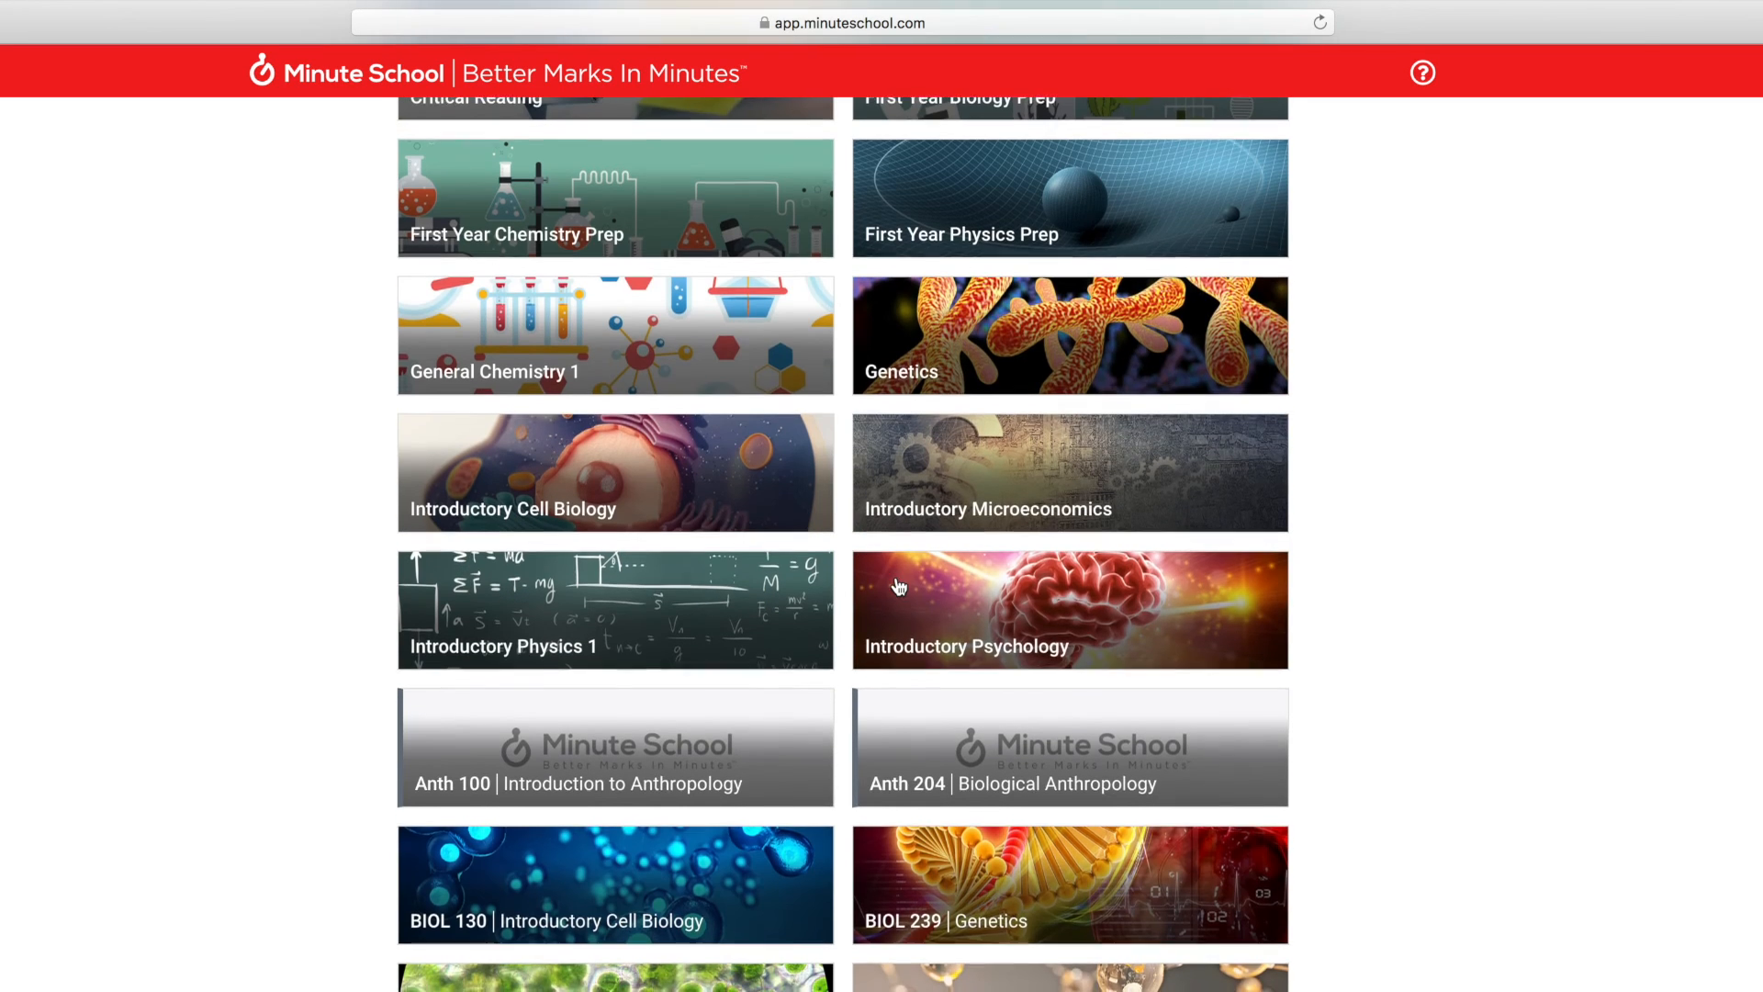
Open the Introductory Psychology course and bring its Description, Schedule and Content sections into view.
left_click(1069, 608)
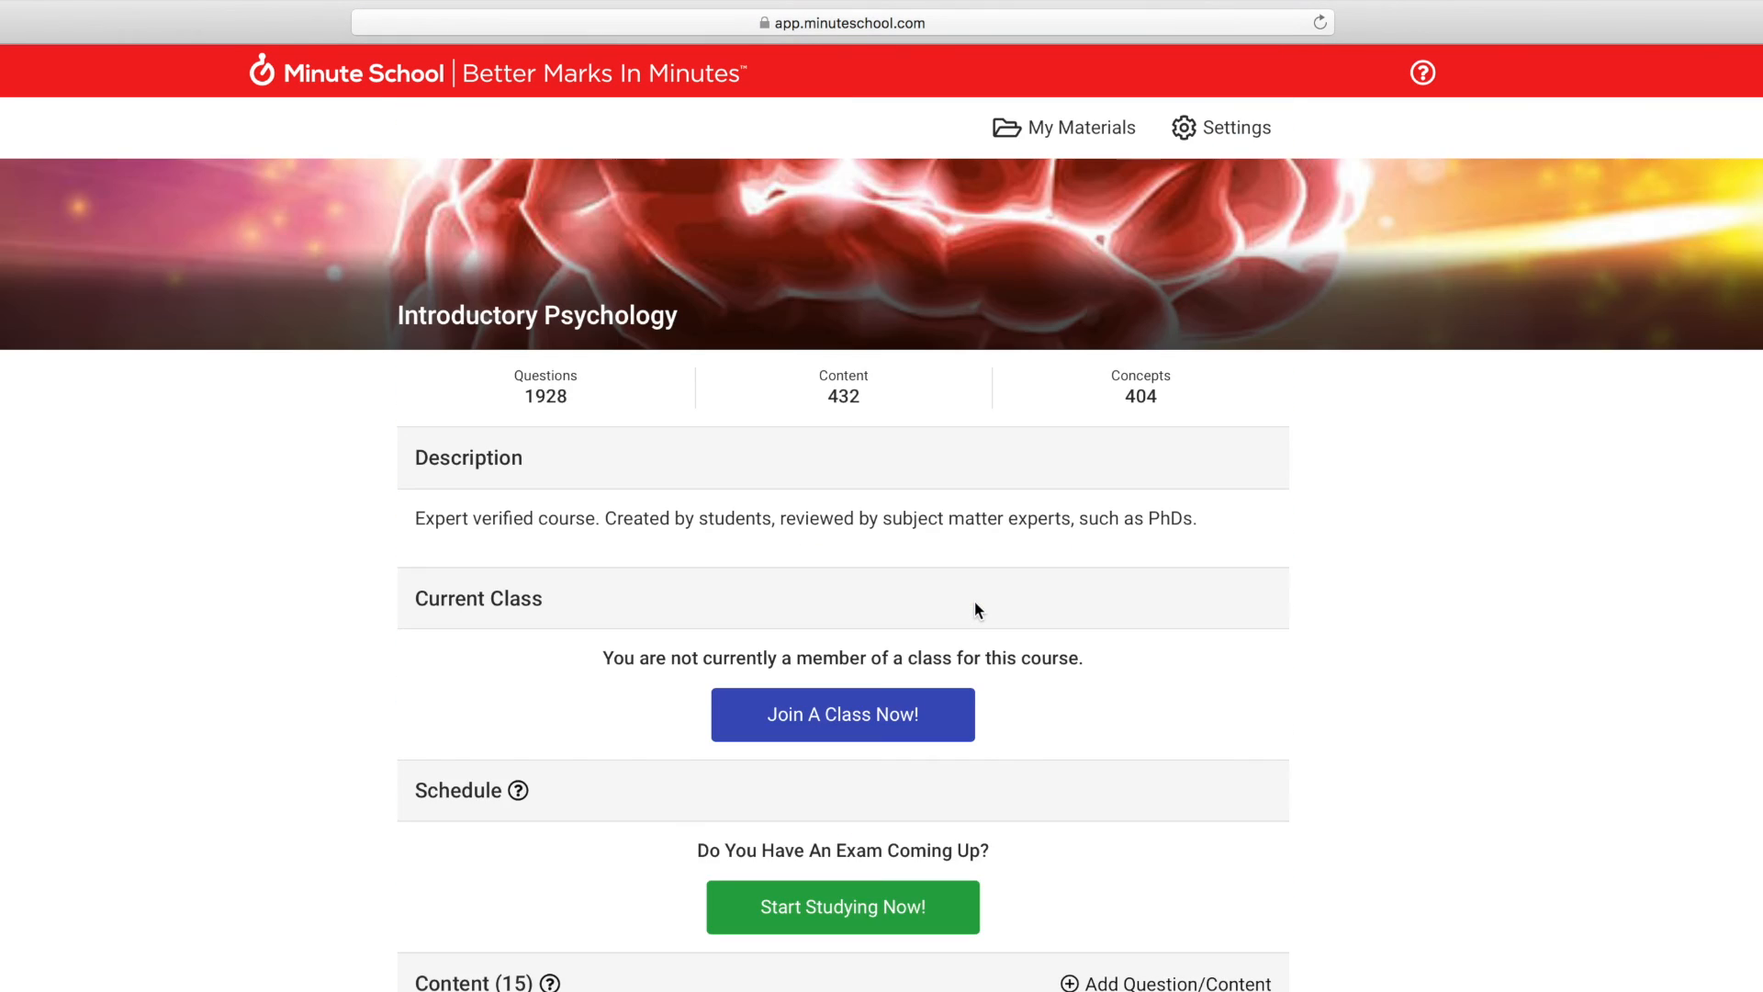
scroll("down", 3)
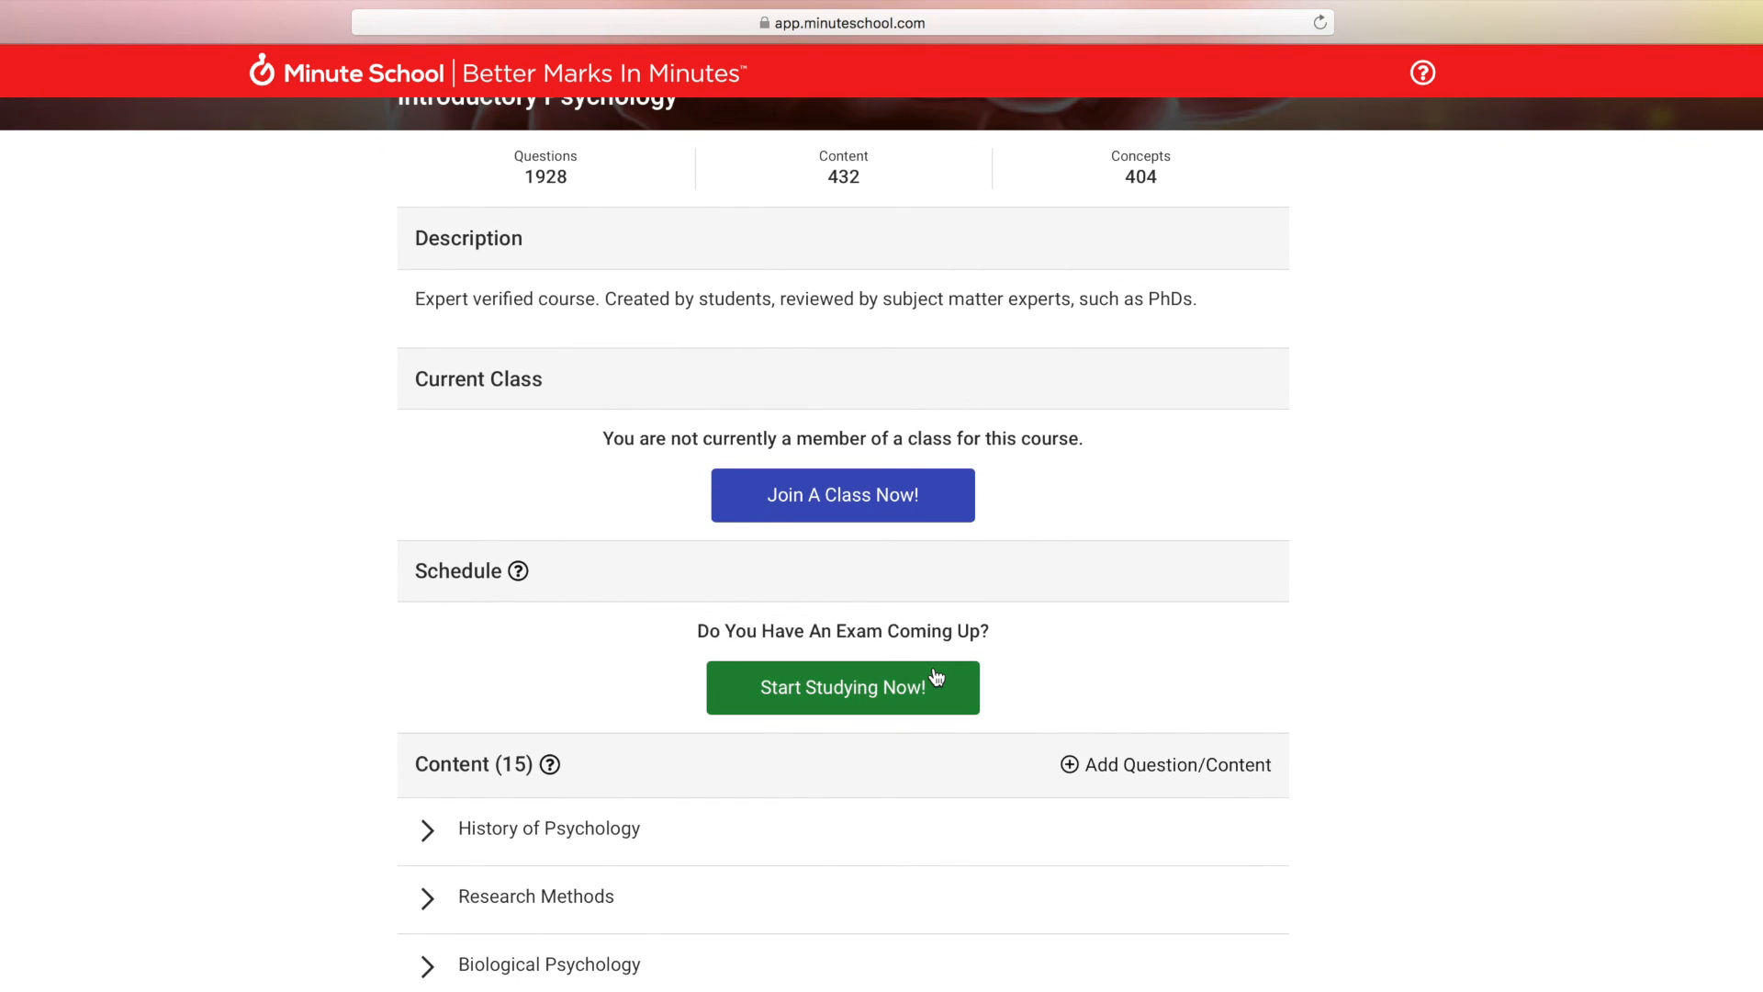